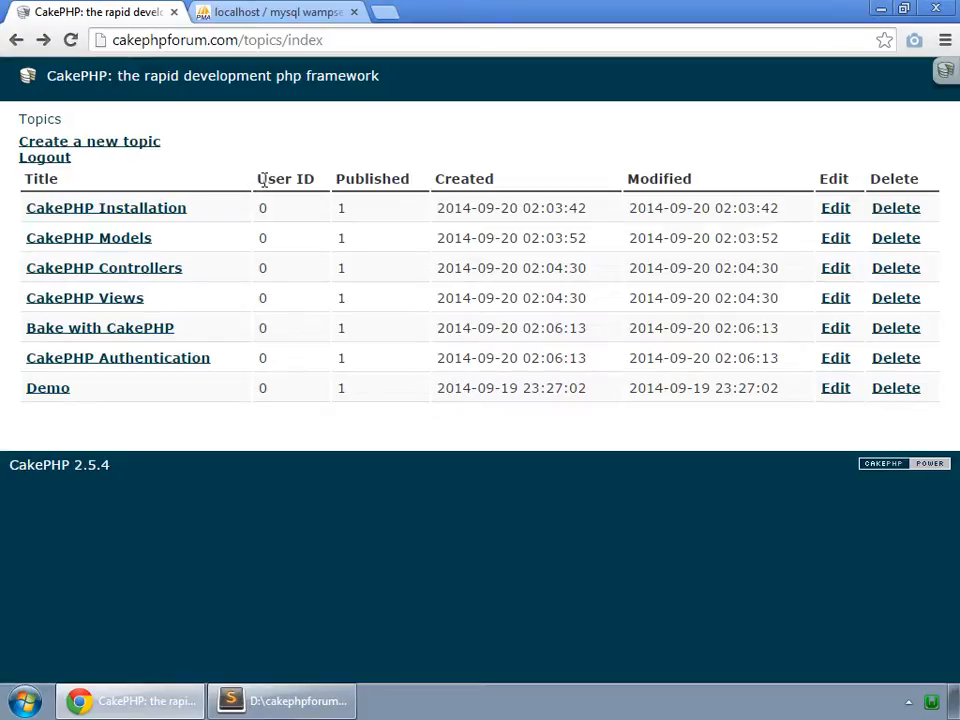
- Bring the editor with UsersController.php to the front from the taskbar
{"action": "left_click", "coordinate": [284, 700]}
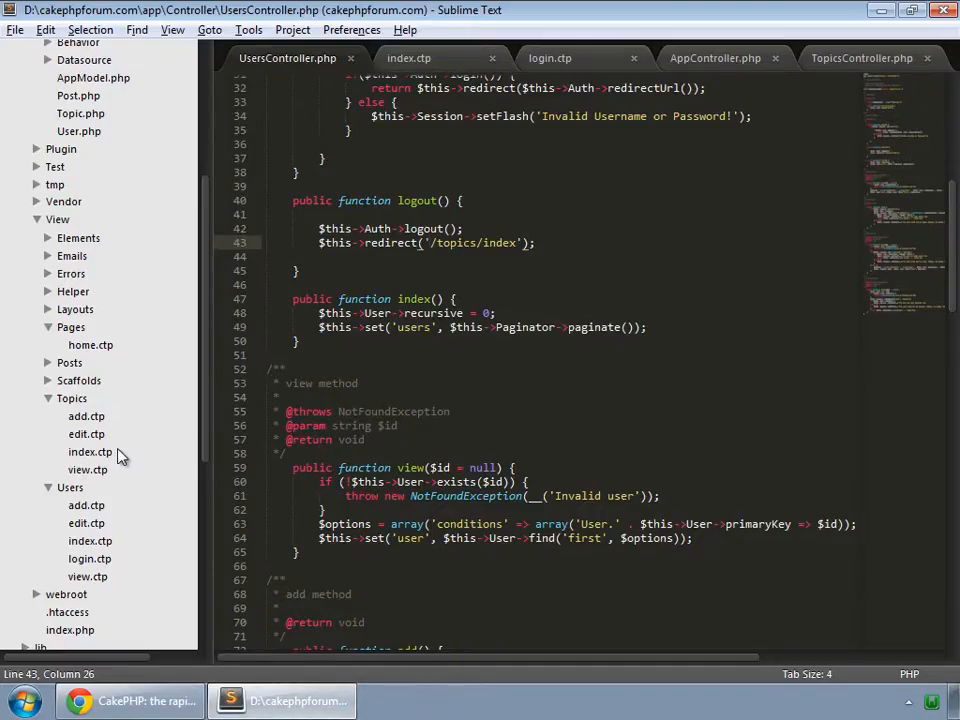
- Make a blank line above the Logout link in View/Topics/index.ctp
{"action": "left_click", "coordinate": [90, 452]}
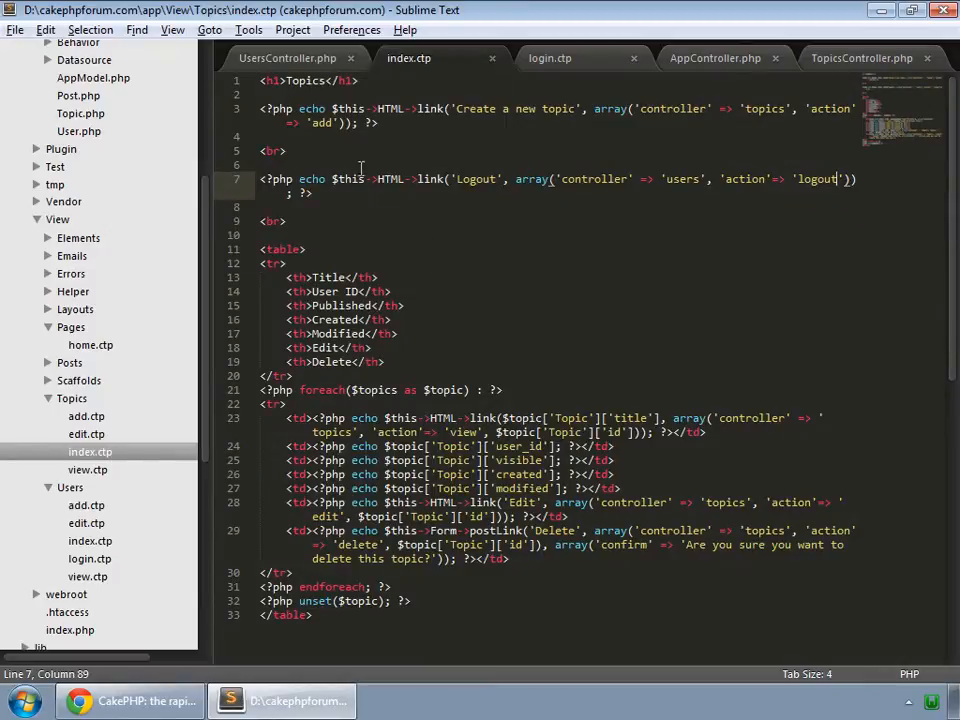
{"action": "left_click", "coordinate": [362, 164]}
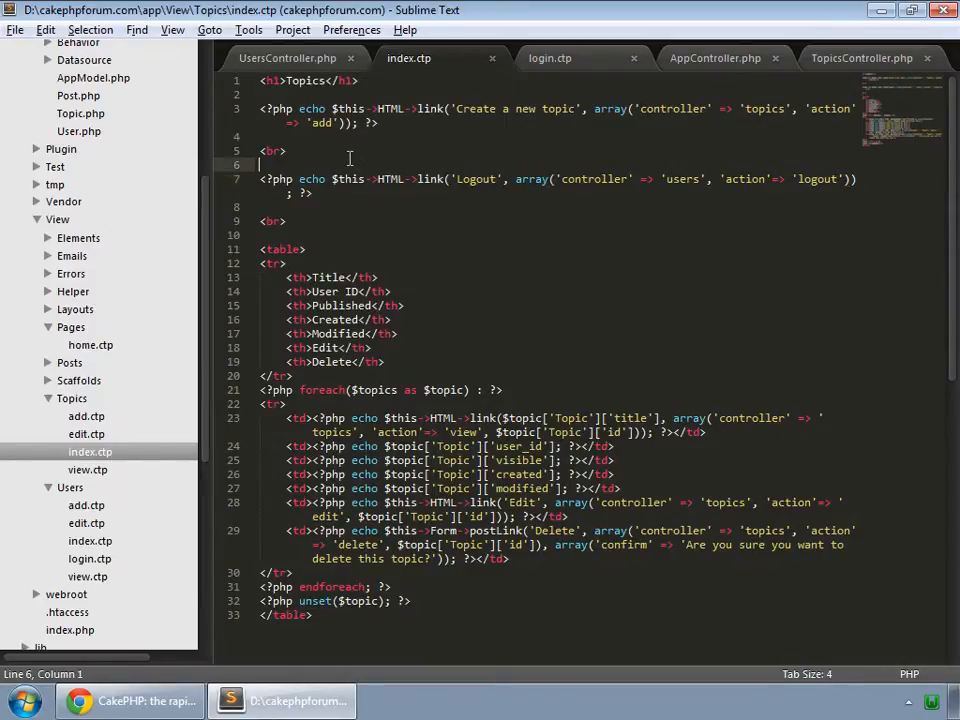
{"action": "key", "text": "enter"}
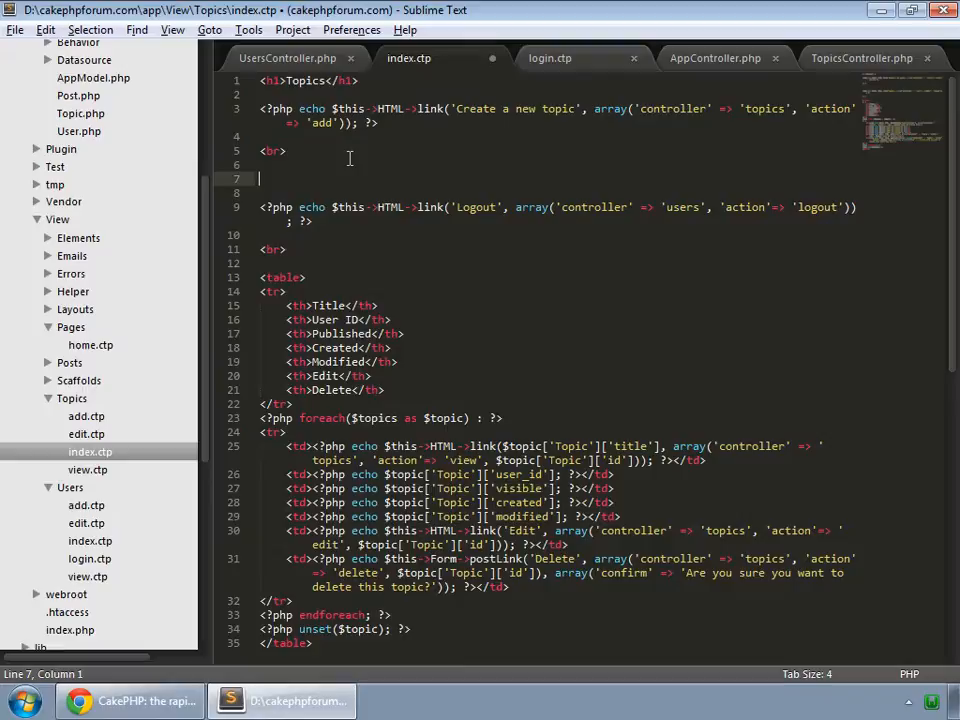
- Begin the block '<?php if(AuthComponnent::use' for the login check
{"action": "type", "text": "<?php"}
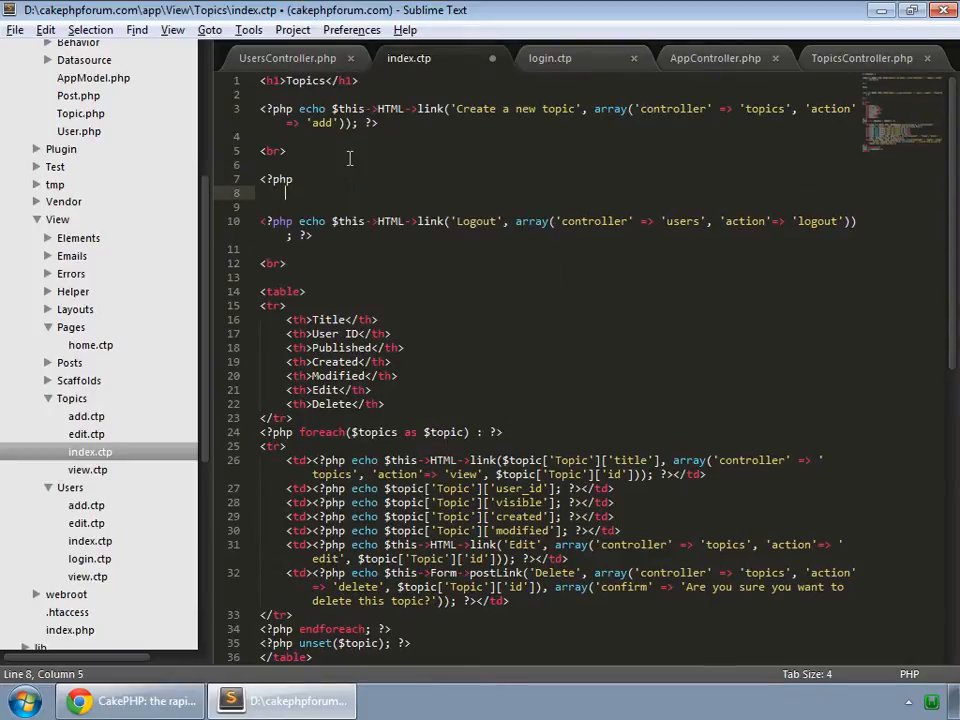
{"action": "type", "text": "if() {"}
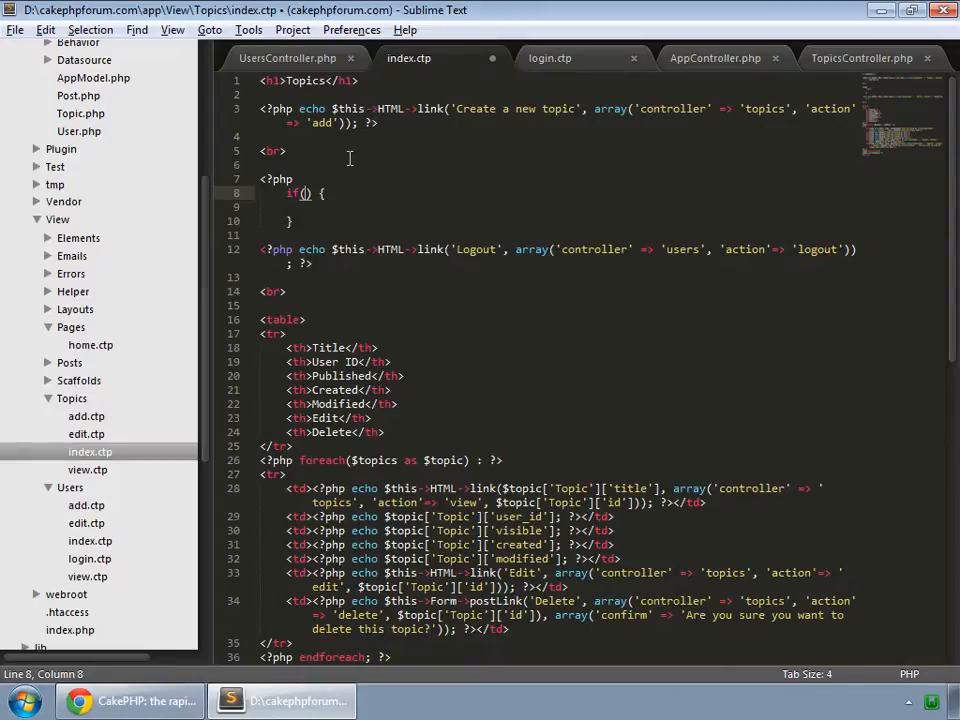
{"action": "type", "text": "Aut"}
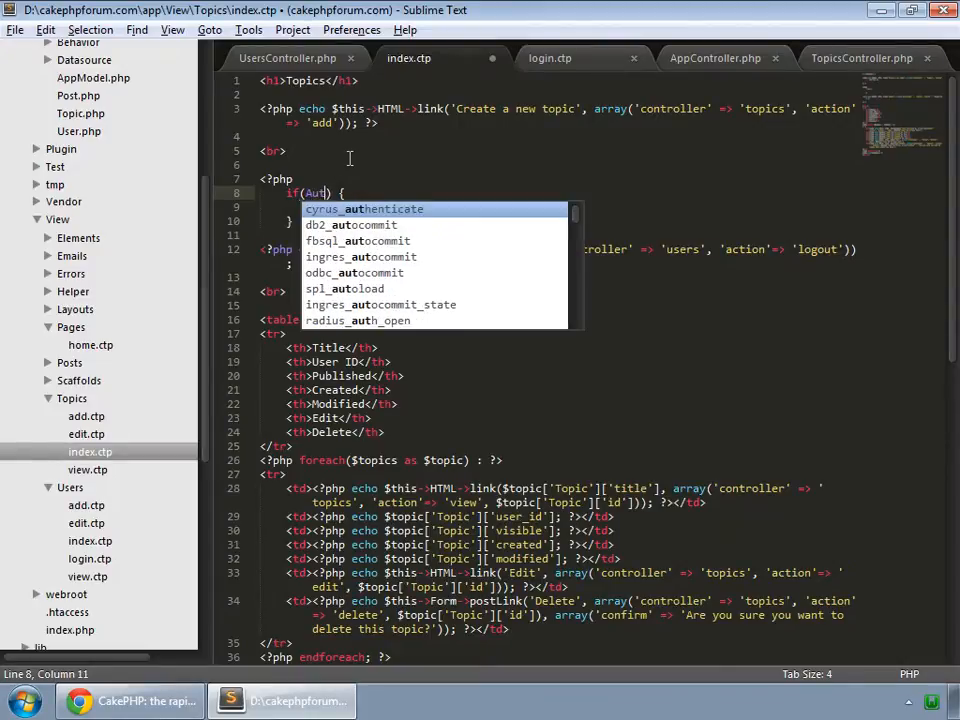
{"action": "type", "text": "hCom"}
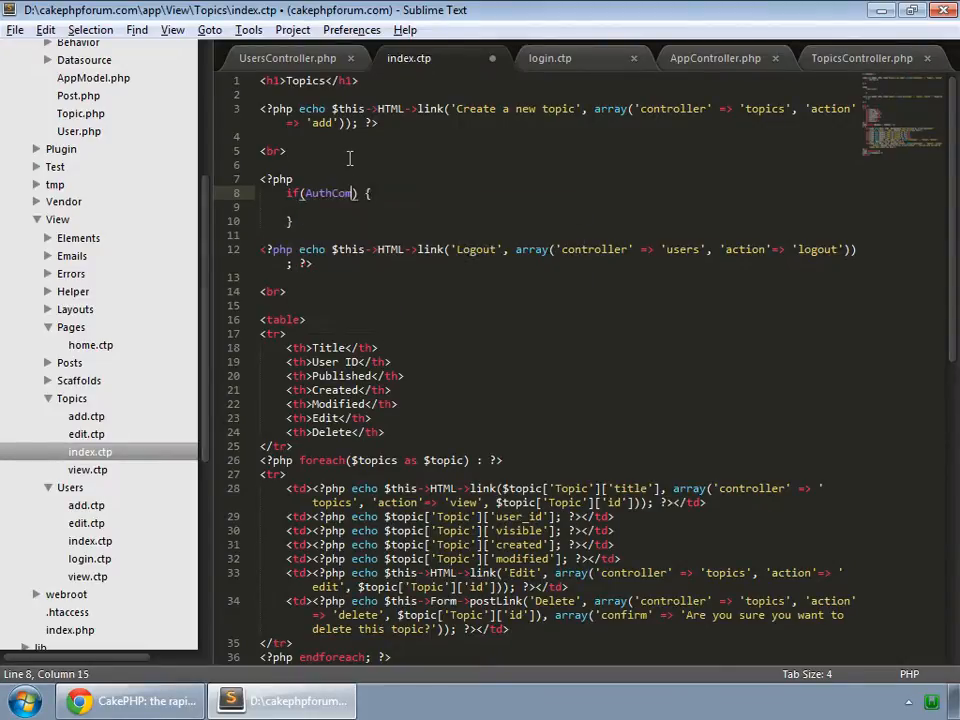
{"action": "type", "text": "ponen"}
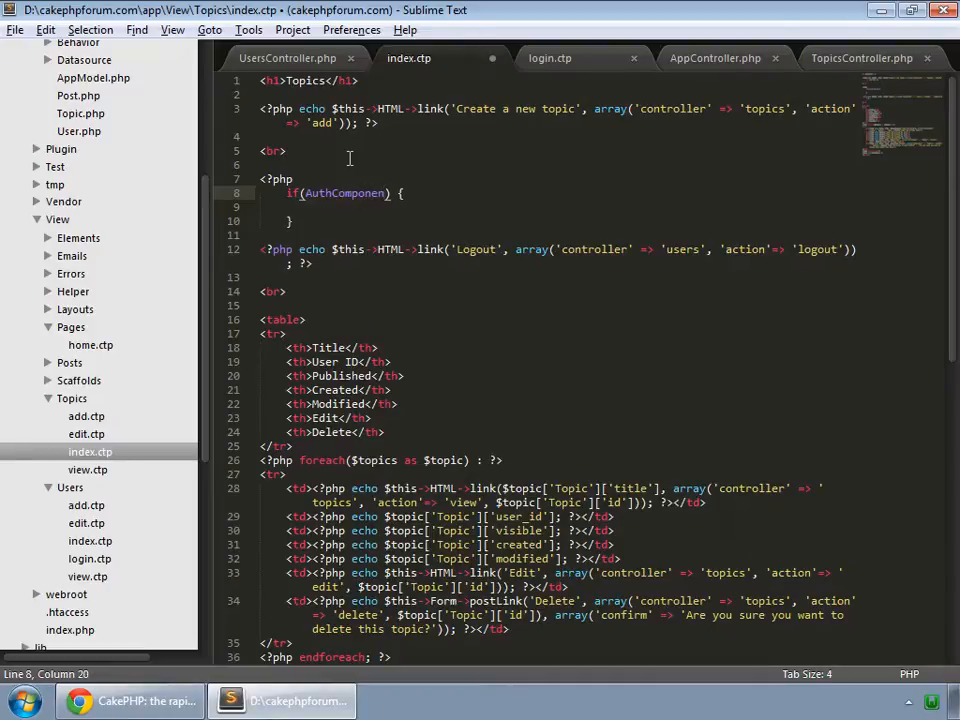
{"action": "type", "text": "t"}
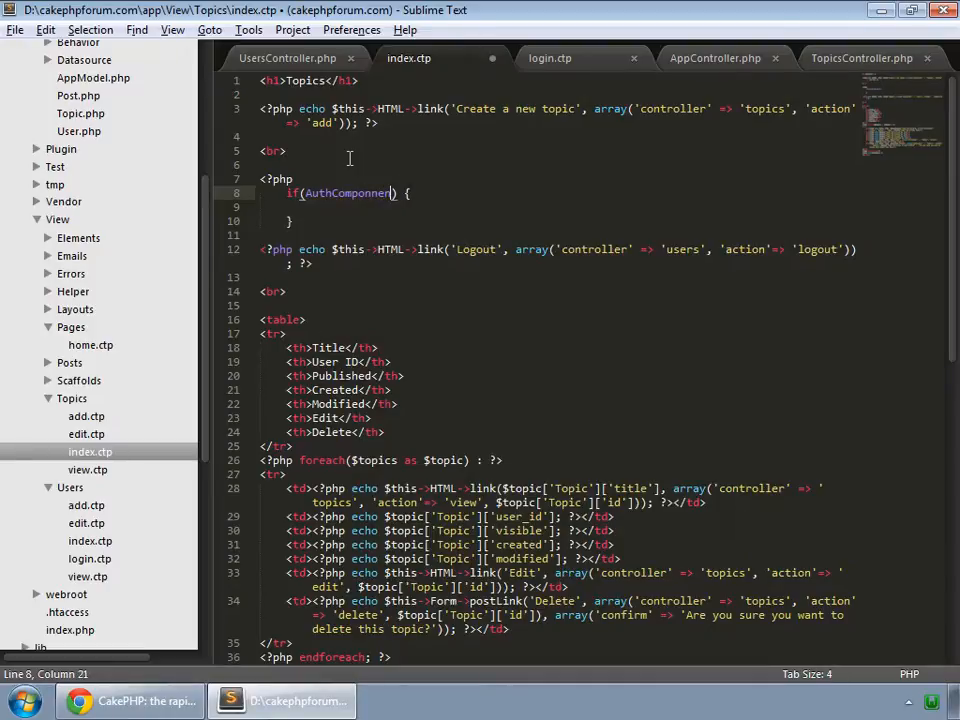
{"action": "type", "text": "::"}
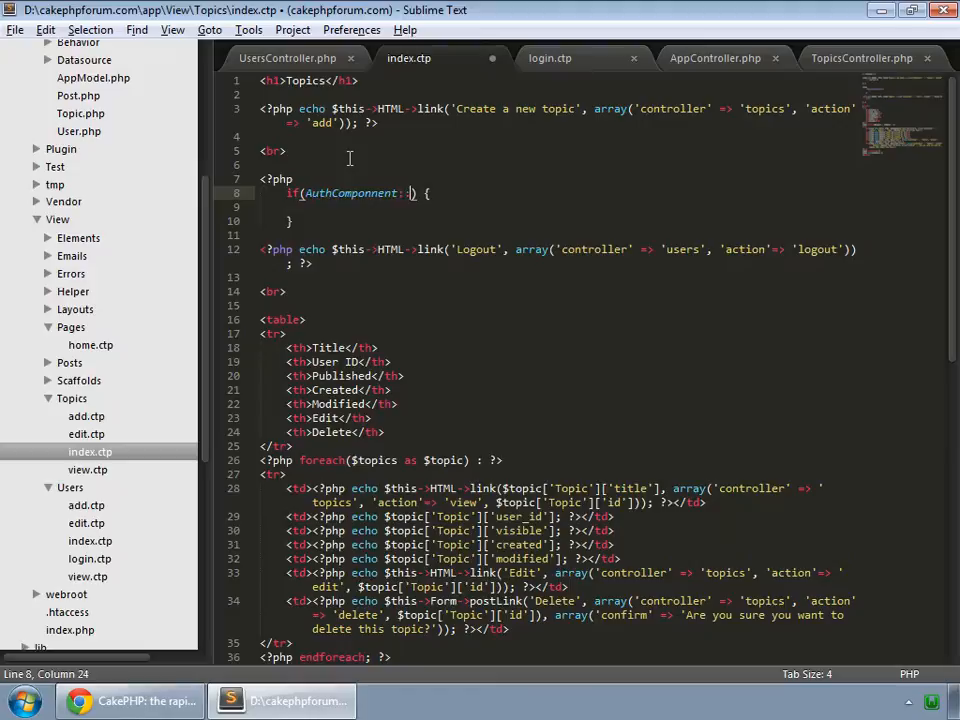
{"action": "type", "text": "user("}
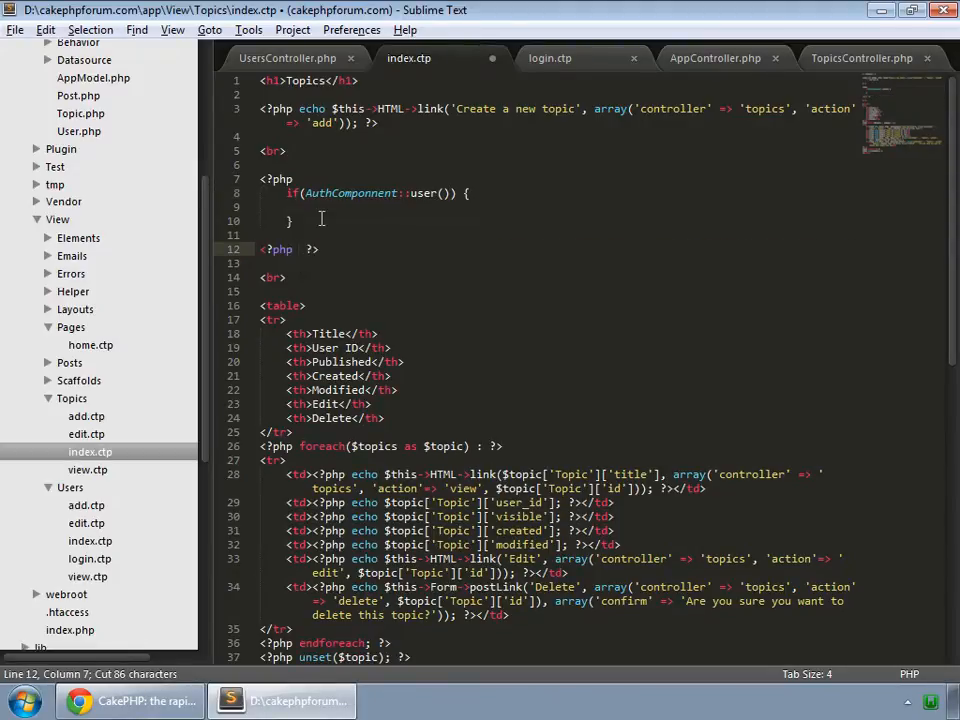
- Echo the Logout link inside the if and a Login link in an else branch
{"action": "type", "text": "echo $this->HTML->link('Logout', array('controller' => 'users', 'action'=> 'logout'));"}
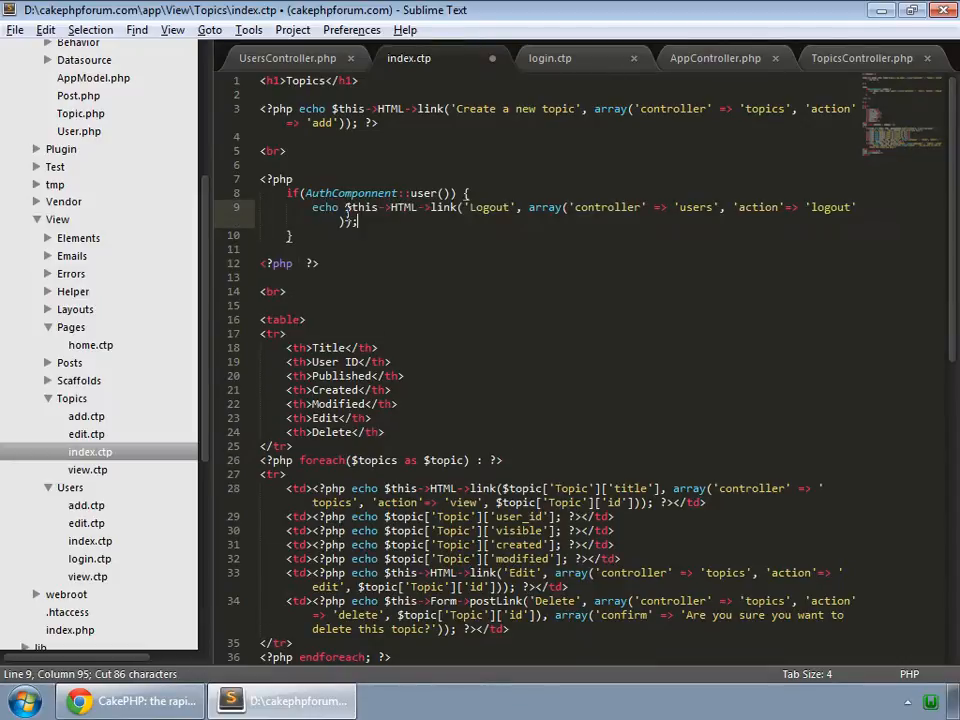
{"action": "type", "text": "else {"}
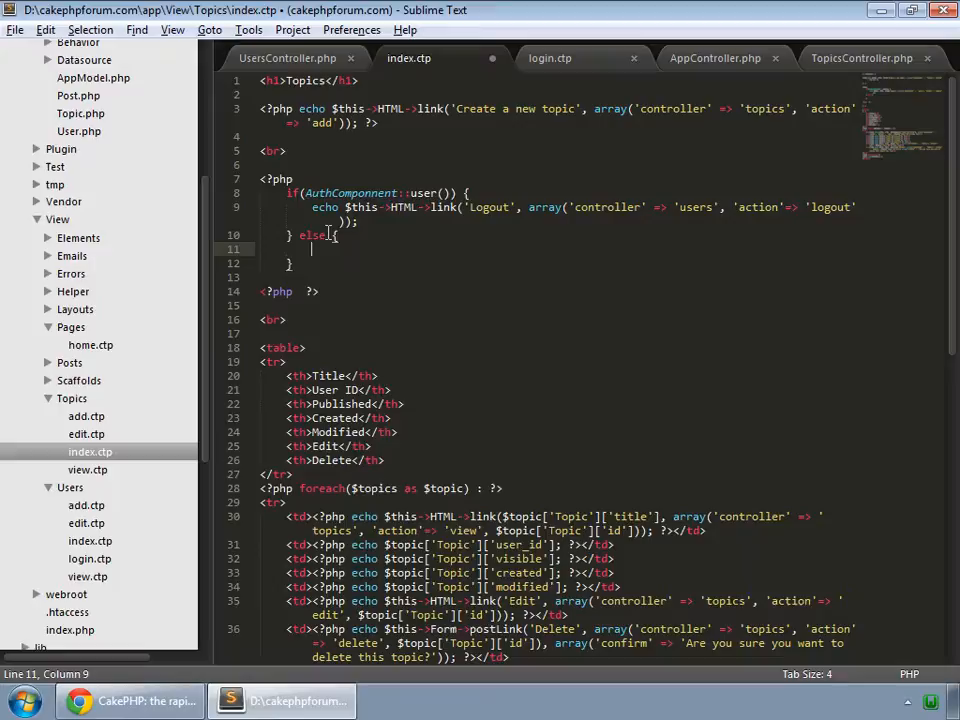
{"action": "type", "text": "echo $this->HTML->link('Logout', array('controller' => 'users', 'action'=> 'logout'));"}
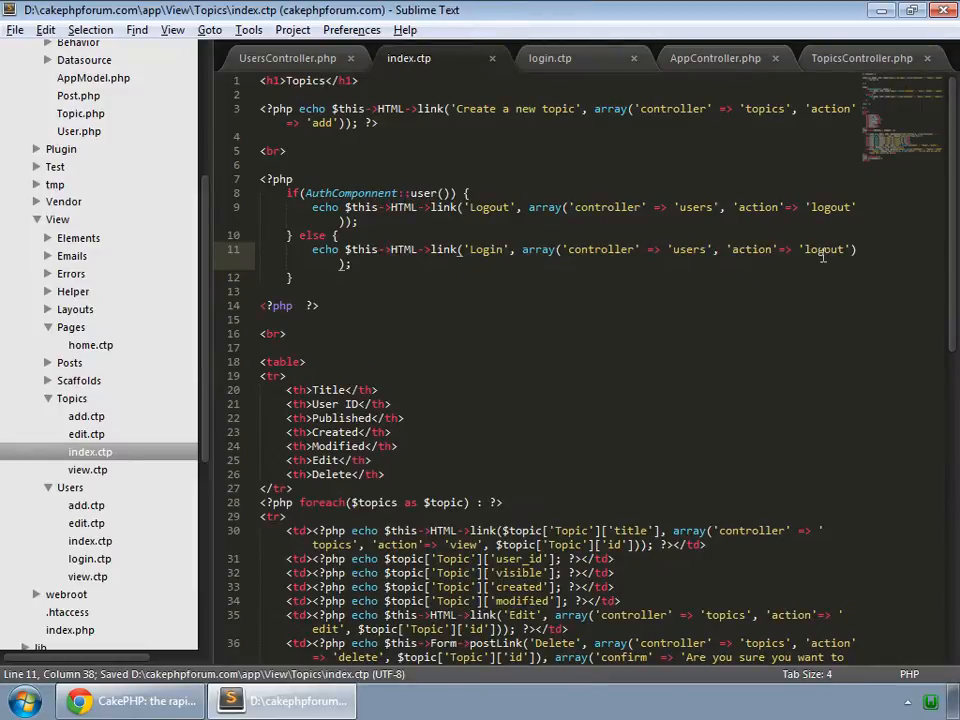
{"action": "type", "text": "lo"}
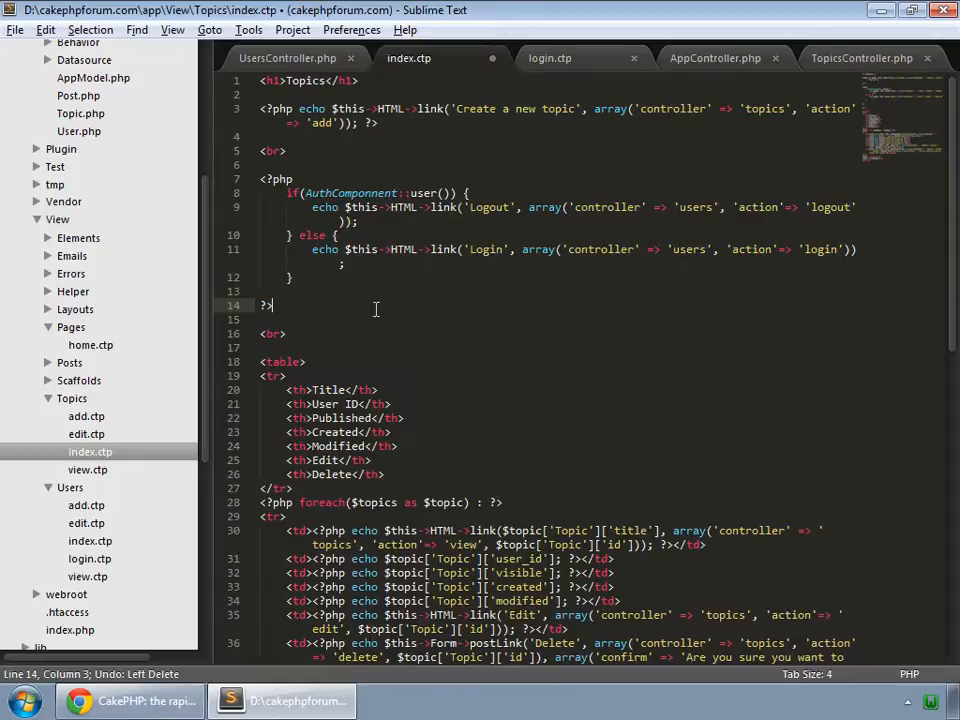
- Test in Chrome, correct the AuthComponent class name and save the view
{"action": "left_click", "coordinate": [128, 700]}
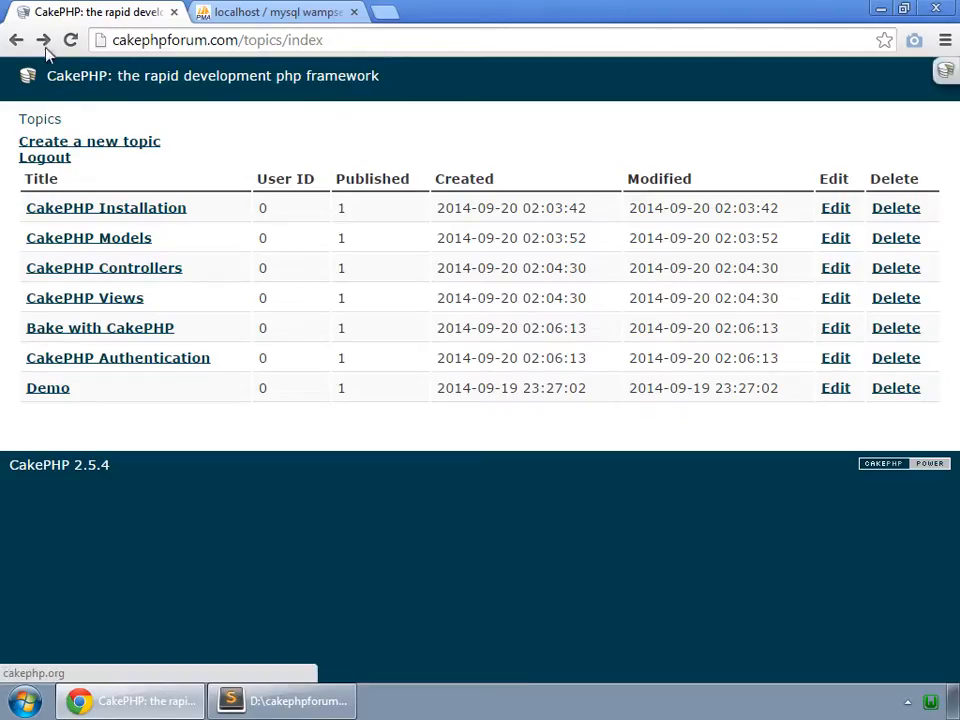
{"action": "left_click", "coordinate": [70, 40]}
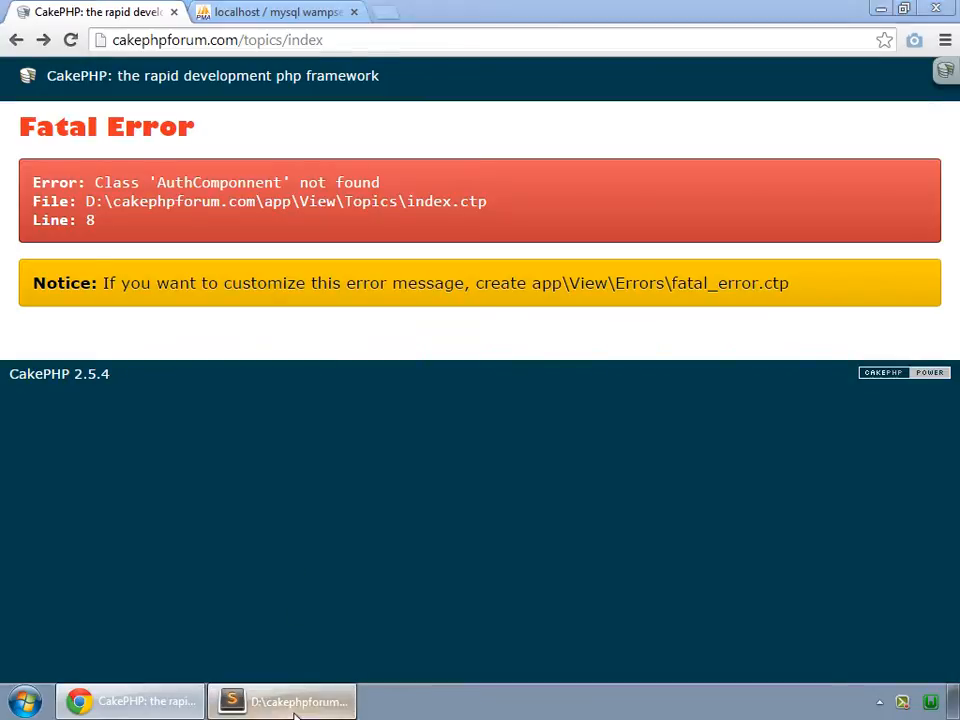
{"action": "left_click", "coordinate": [284, 700]}
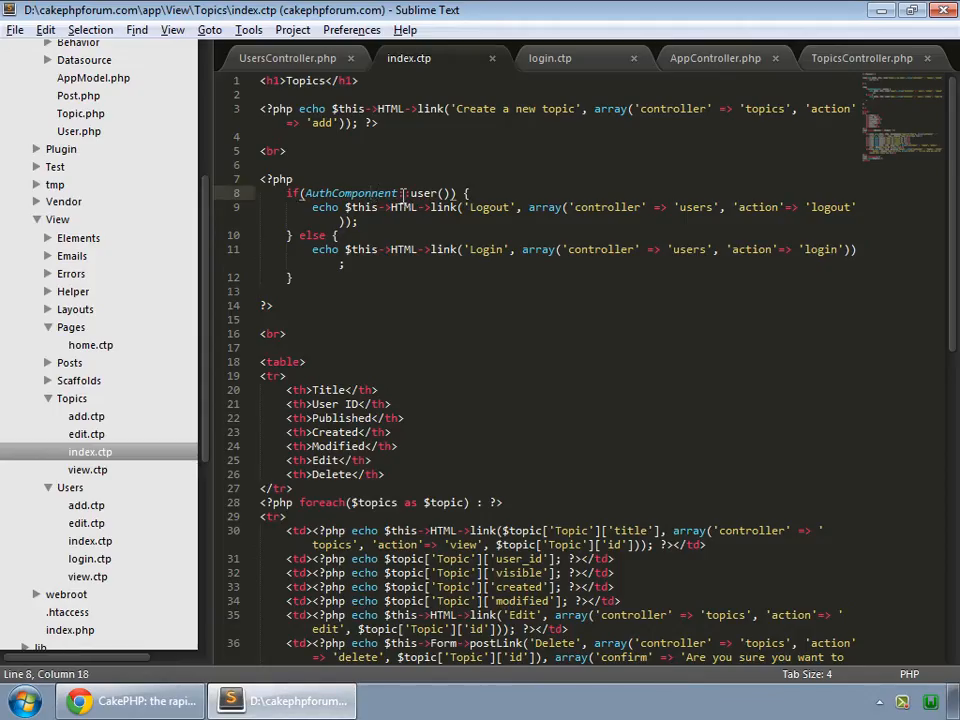
{"action": "key", "text": "ctrl+s"}
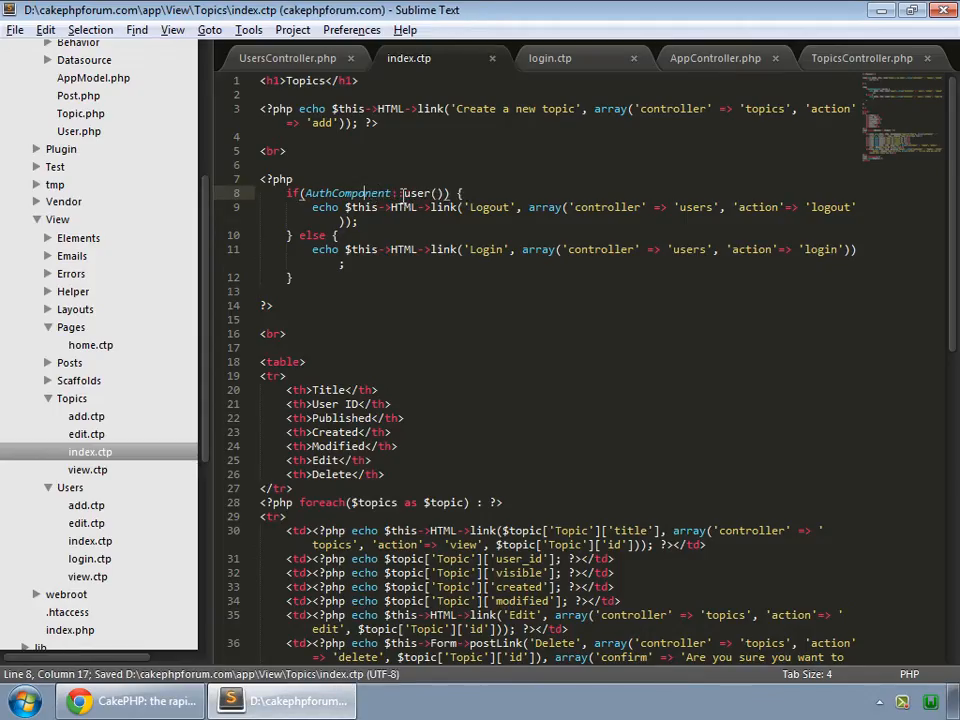
- Reload the topics index in Chrome so the Login link appears instead of Logout
{"action": "left_click", "coordinate": [72, 40]}
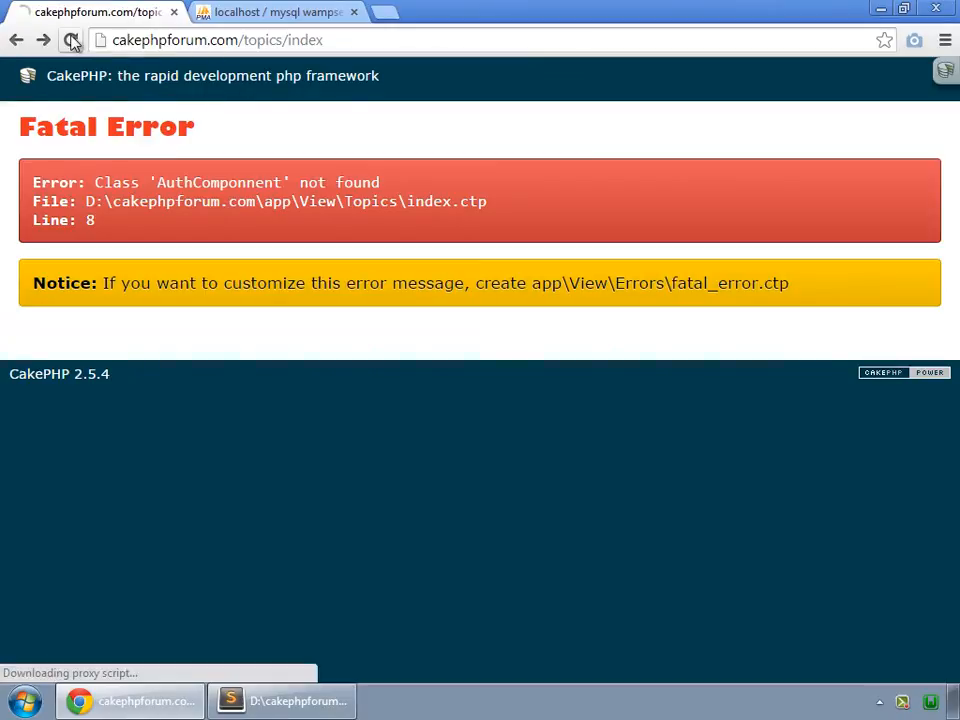
{"action": "left_click", "coordinate": [72, 40]}
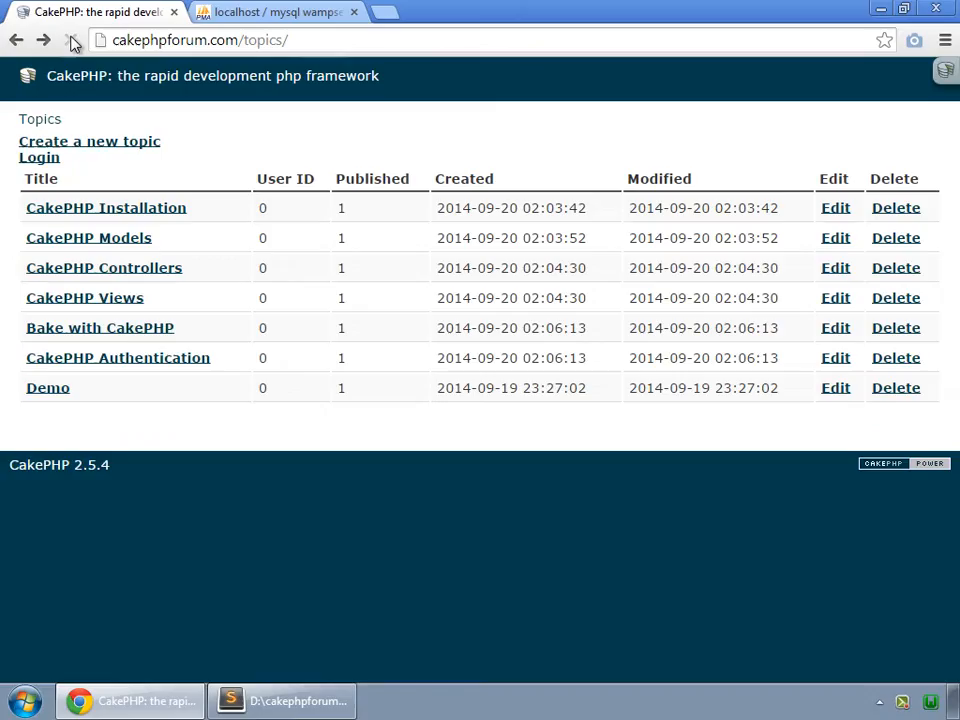
{"action": "left_click", "coordinate": [70, 40]}
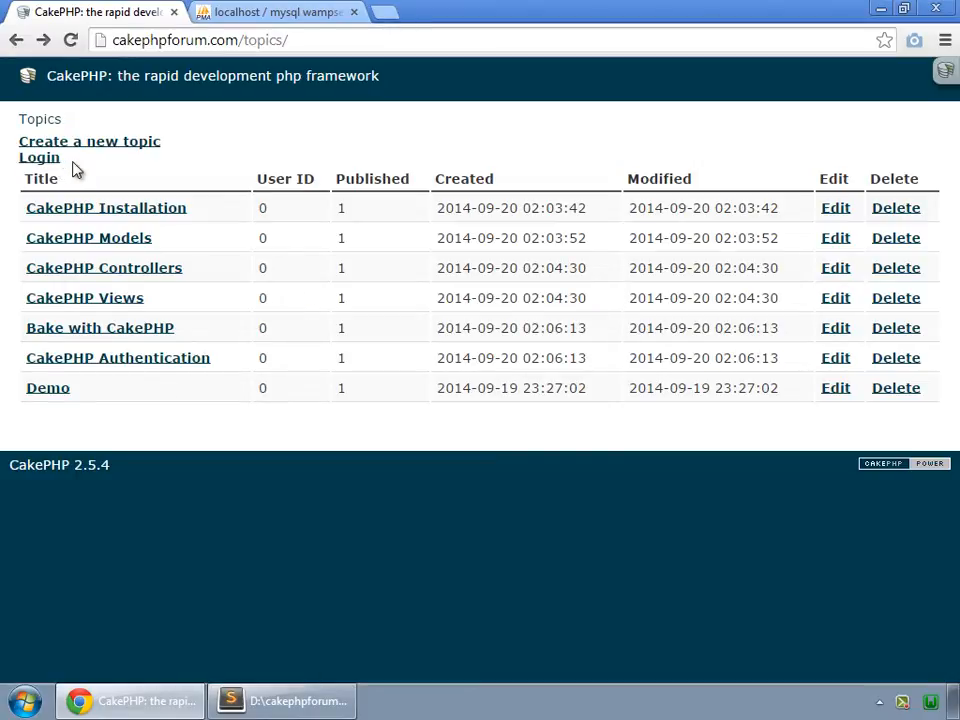
- Log in through the Login link so the topics index shows the Logout link
{"action": "left_click", "coordinate": [40, 156]}
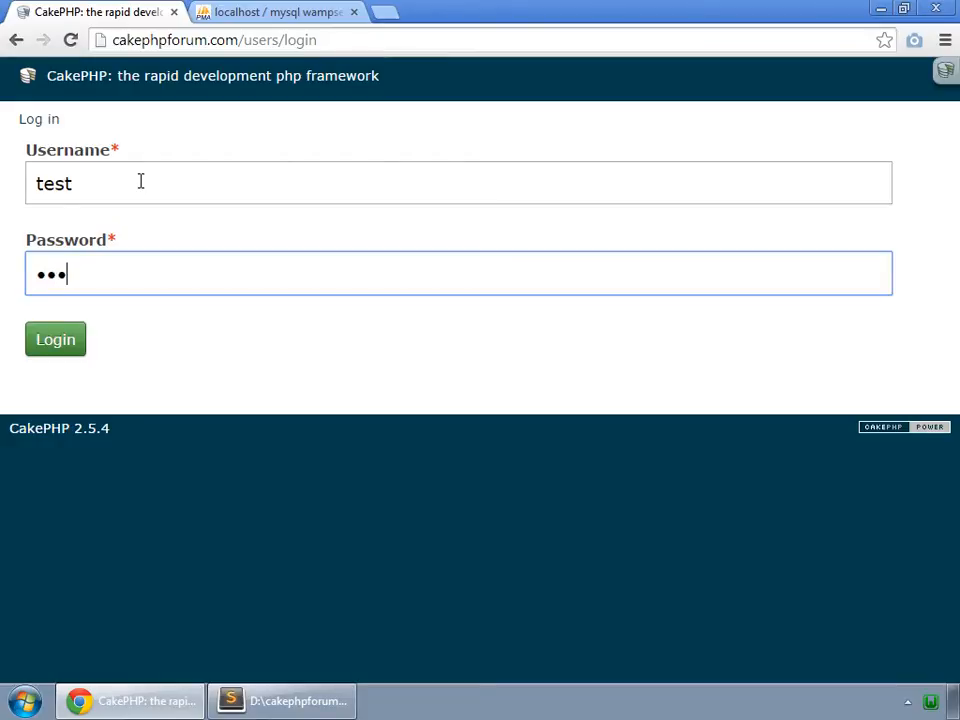
{"action": "left_click", "coordinate": [56, 340]}
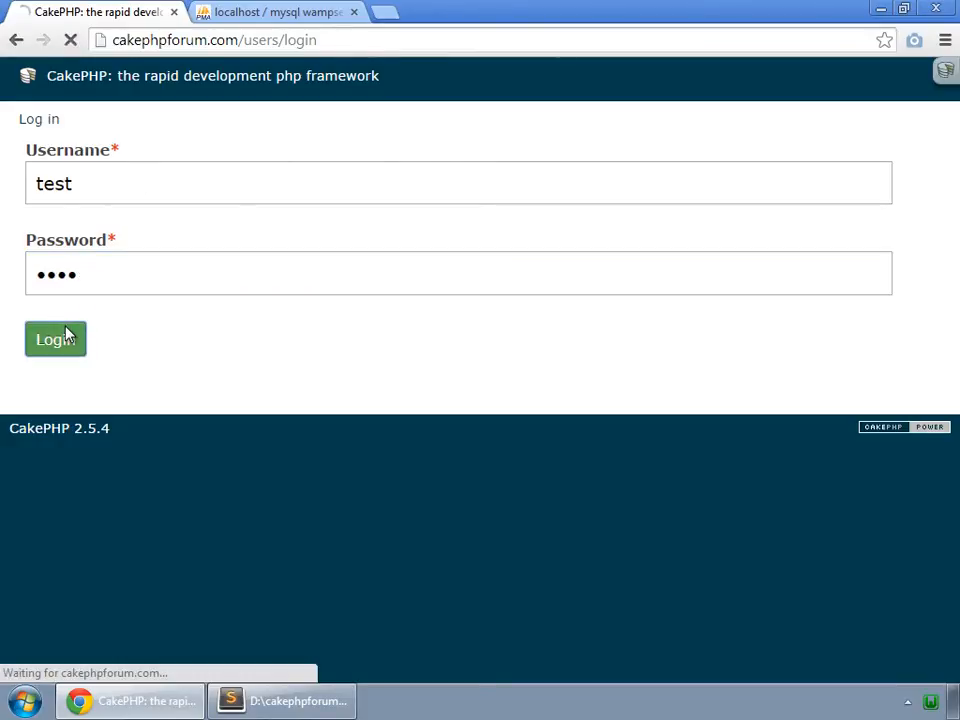
{"action": "left_click", "coordinate": [56, 340]}
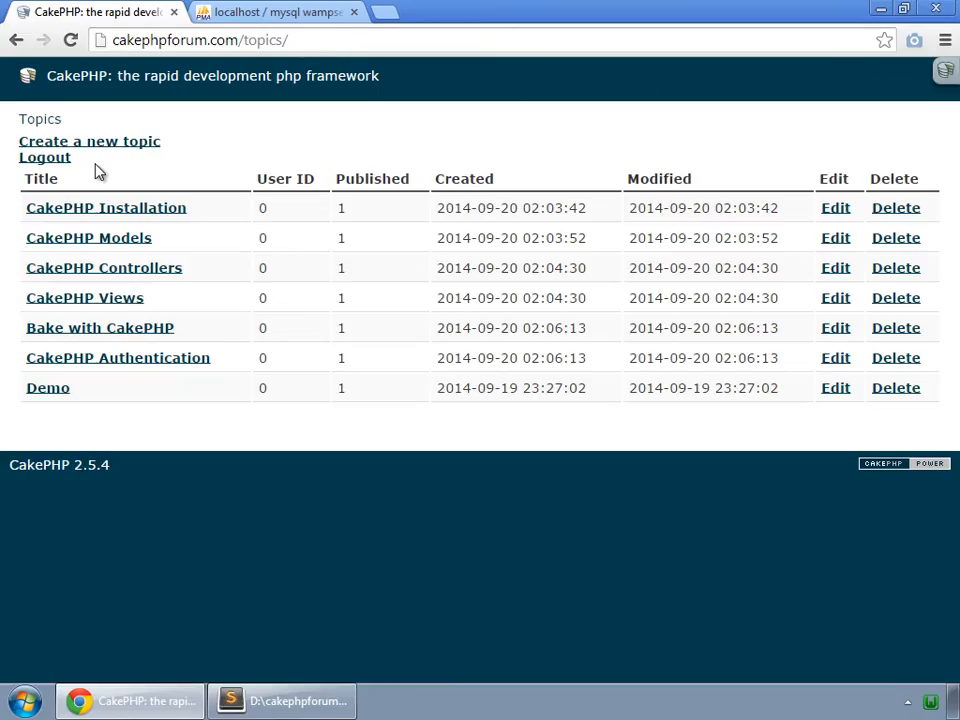
{"action": "mouse_move", "coordinate": [264, 168]}
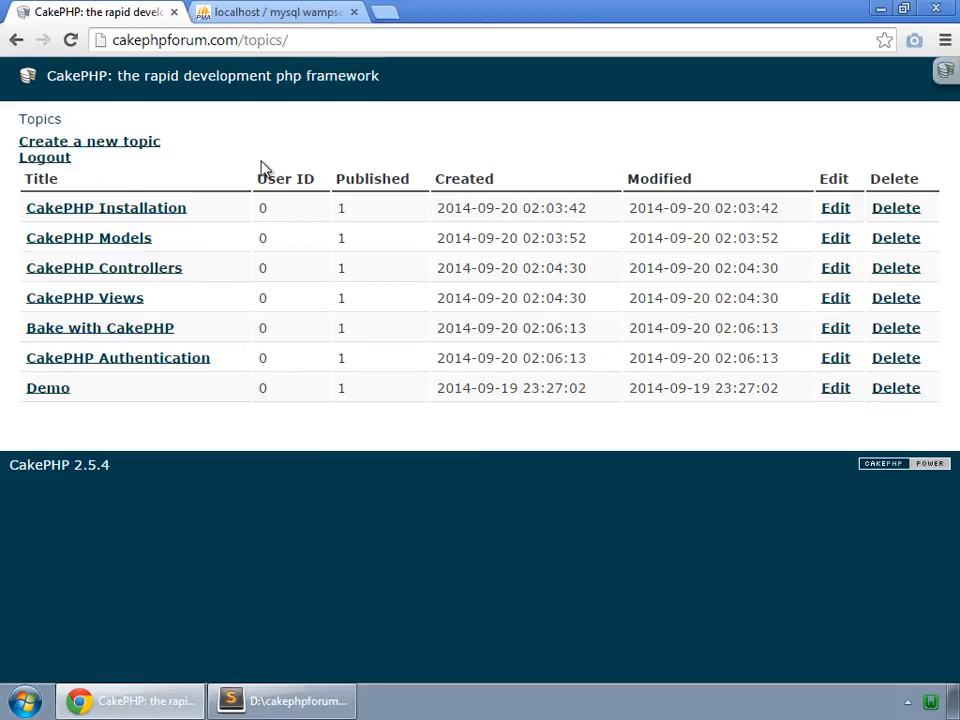